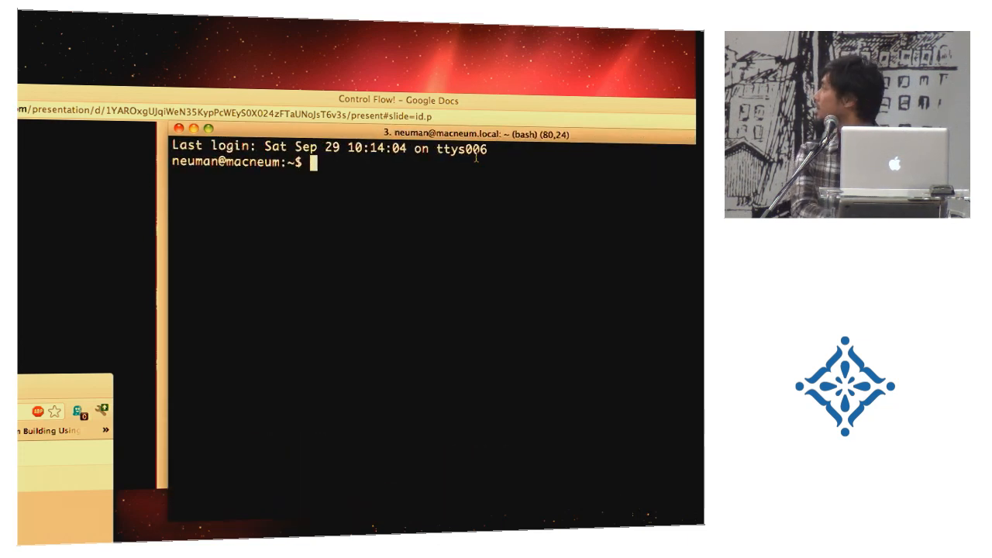
In a new Vim buffer, write $.get(url).done(function(res) { with its opening brace.
type("vim")
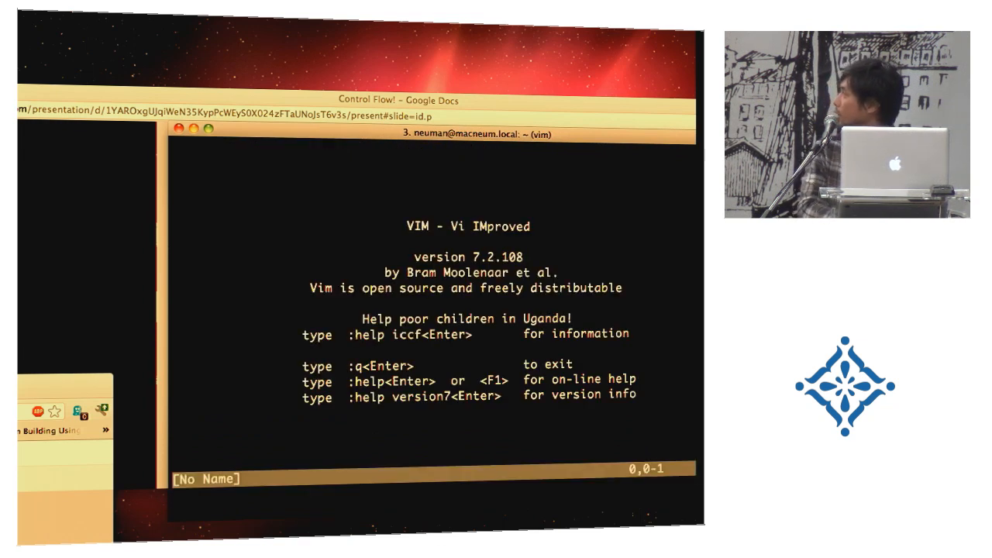
key("i")
type("$")
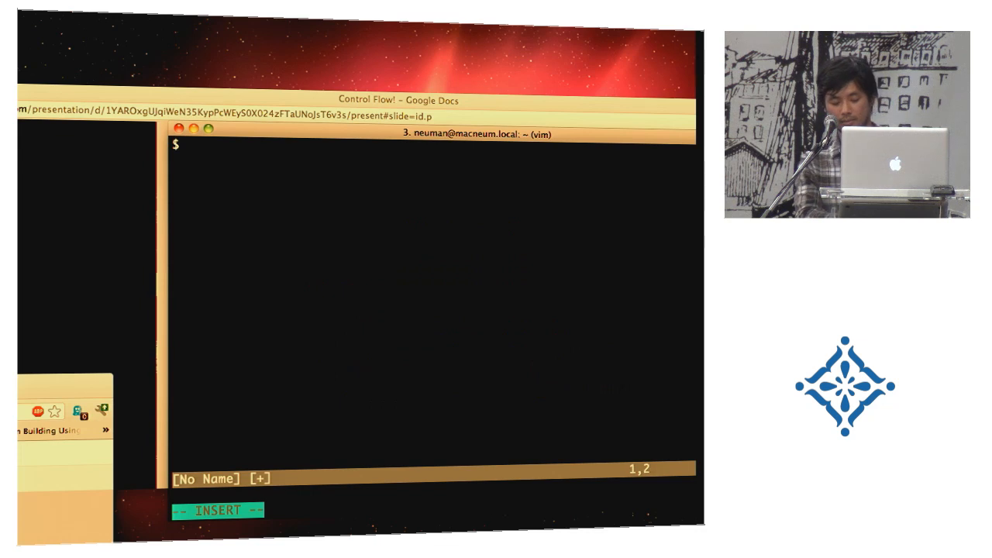
type(".get(")
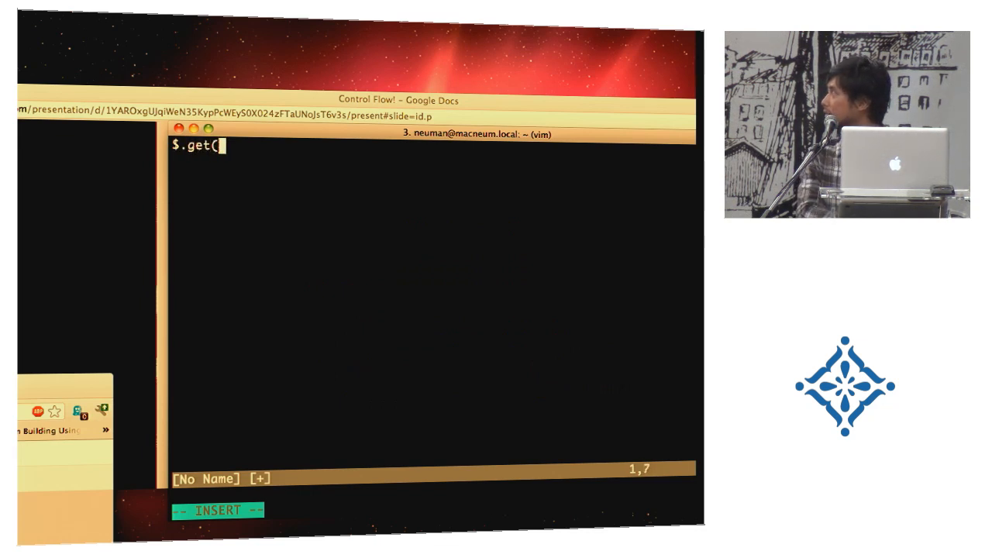
type("url).")
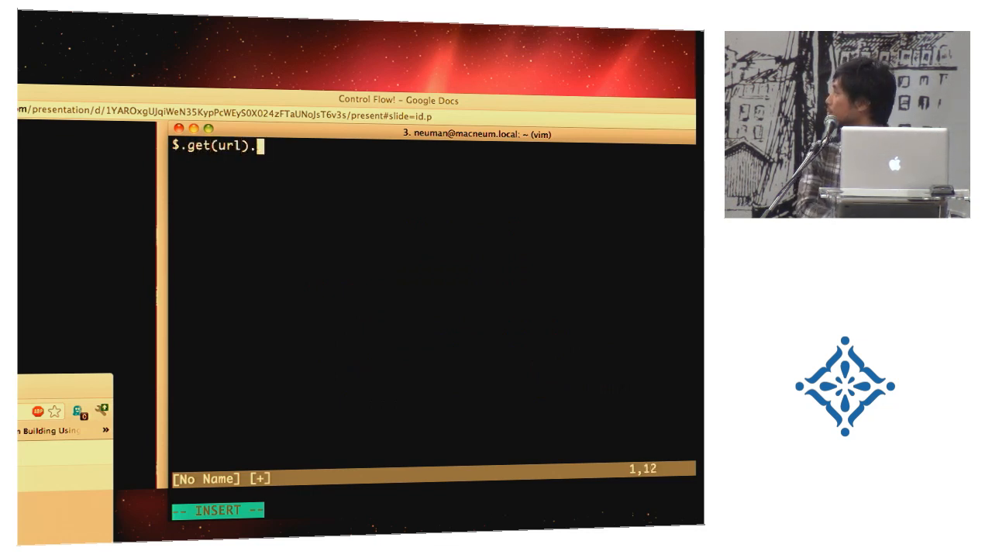
type("done")
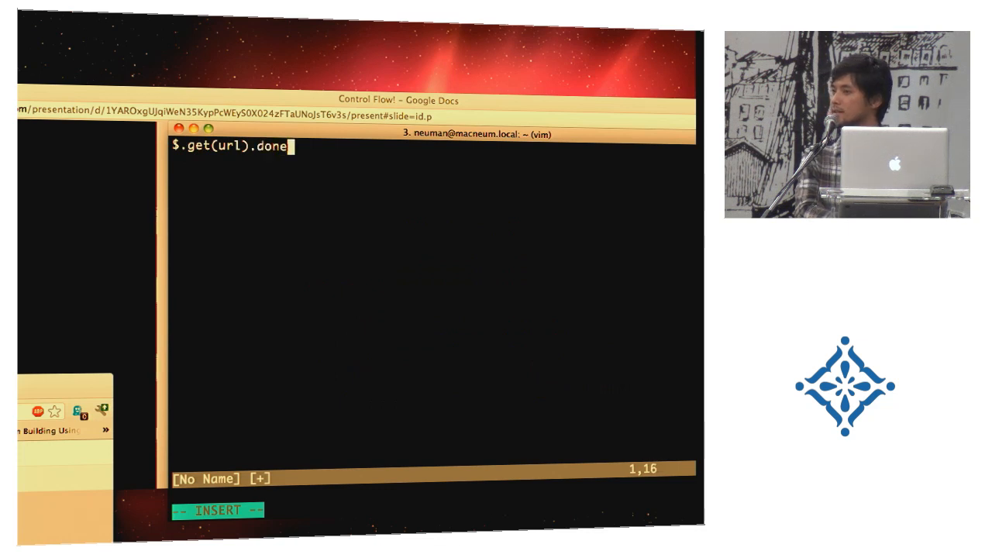
type("(fu")
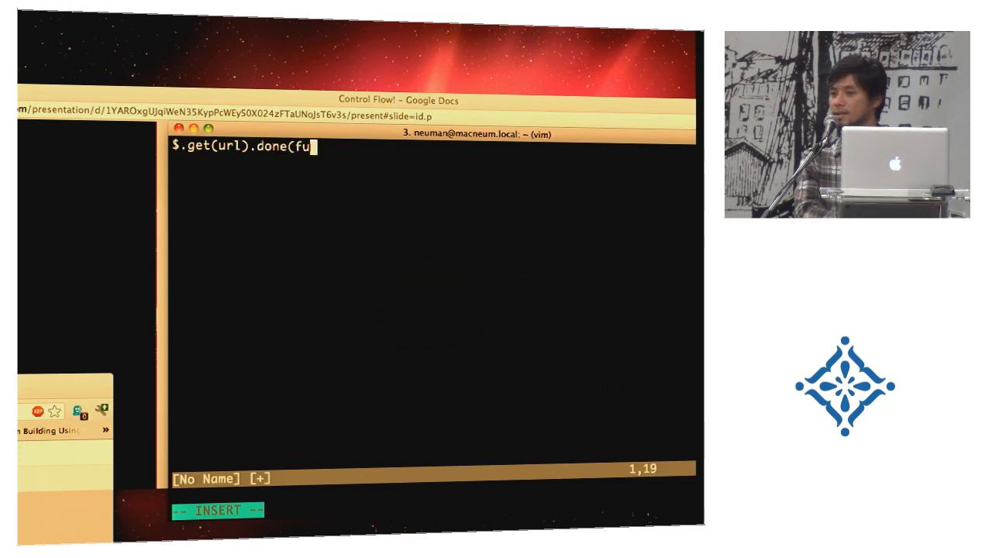
type("nction")
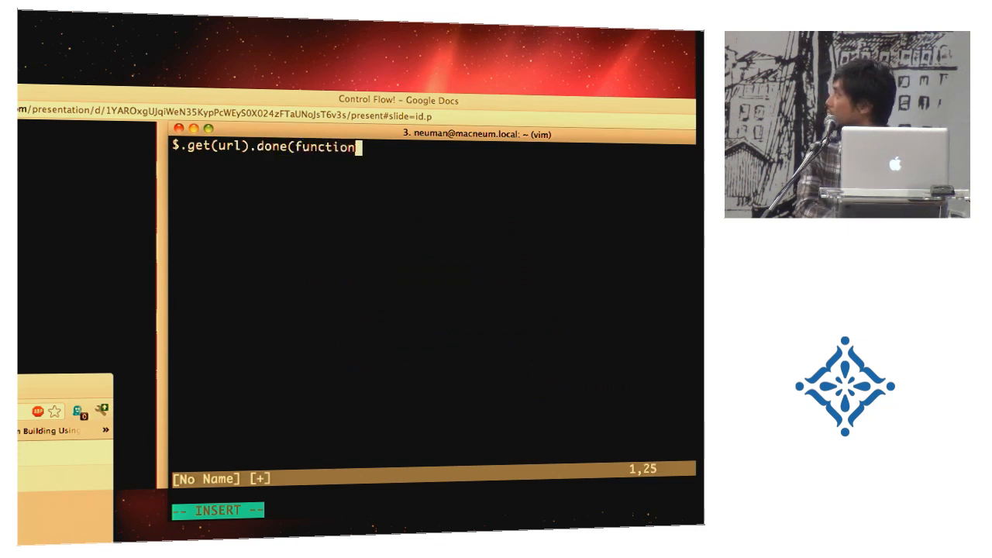
type("(er")
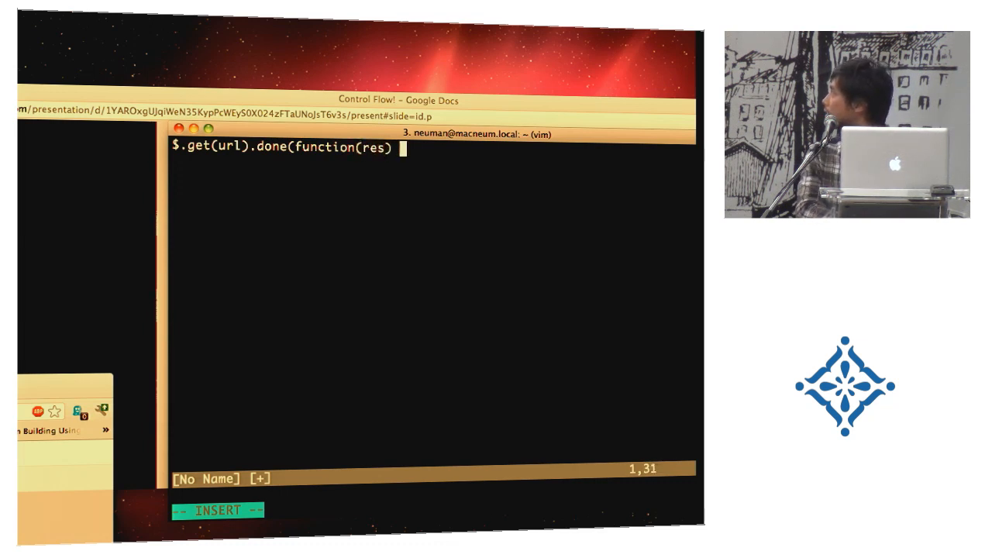
type("{")
left_click(433, 180)
type("});")
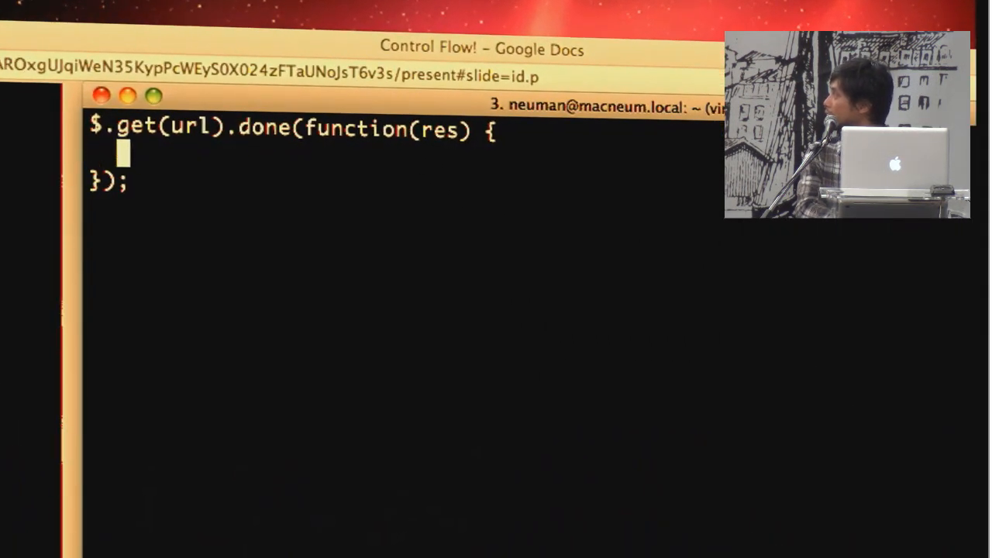
Add doStuff(res); inside the callback and chain .error(function(err) { log(err) after it.
type("doStuff")
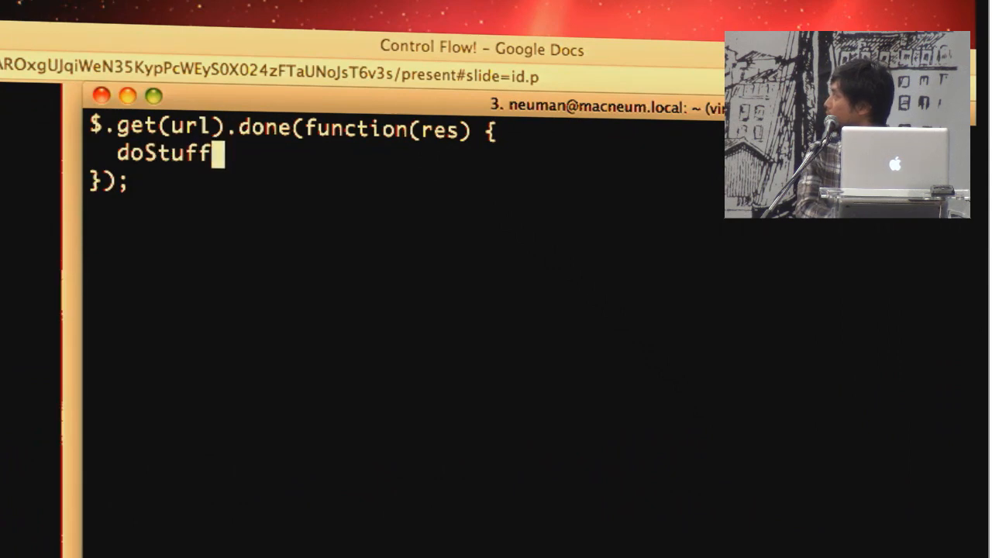
type("(res);")
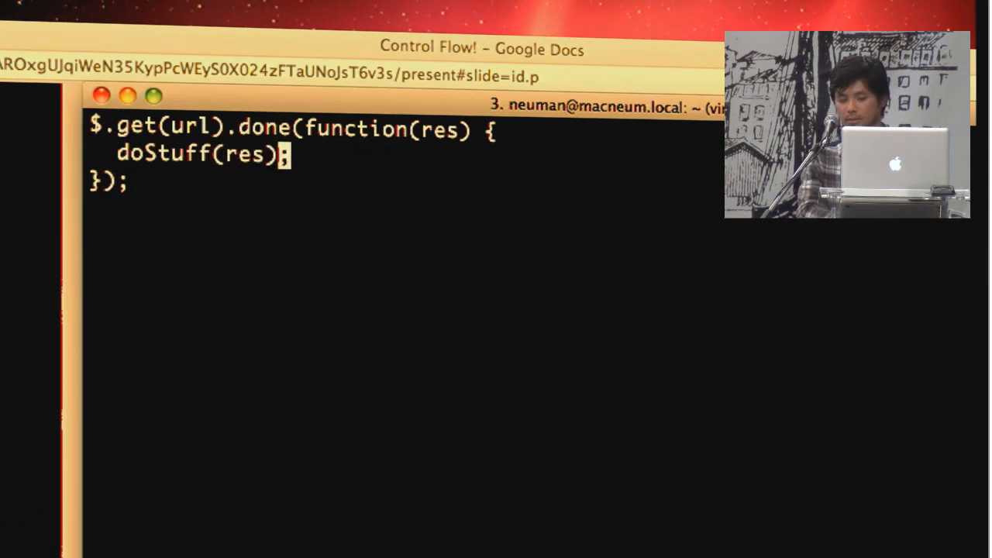
type(".error(function(err) {")
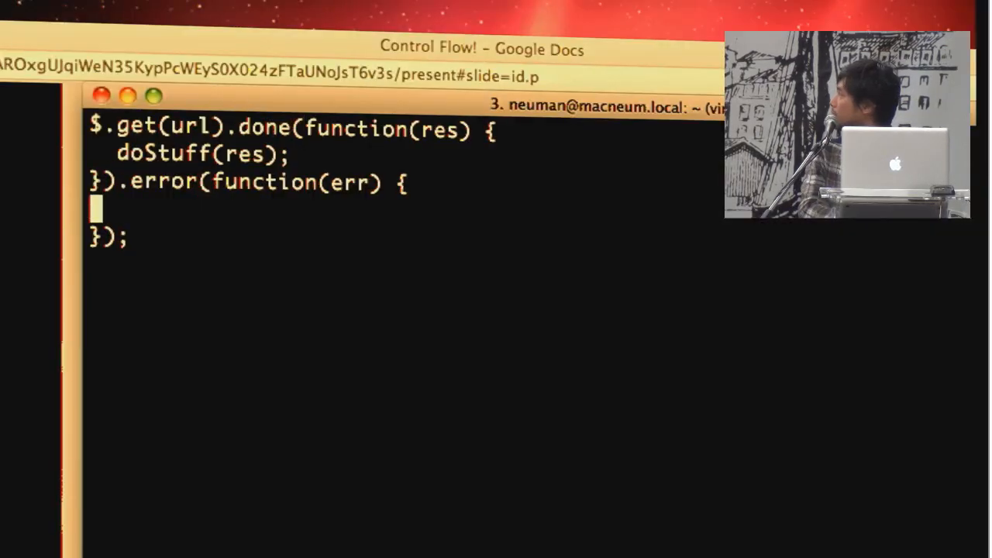
type("log(err)")
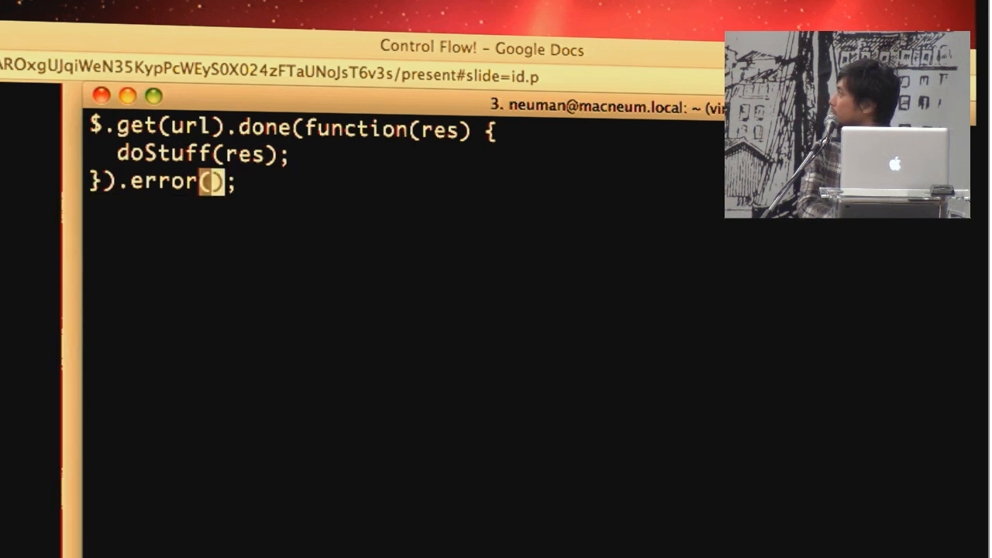
type("log")
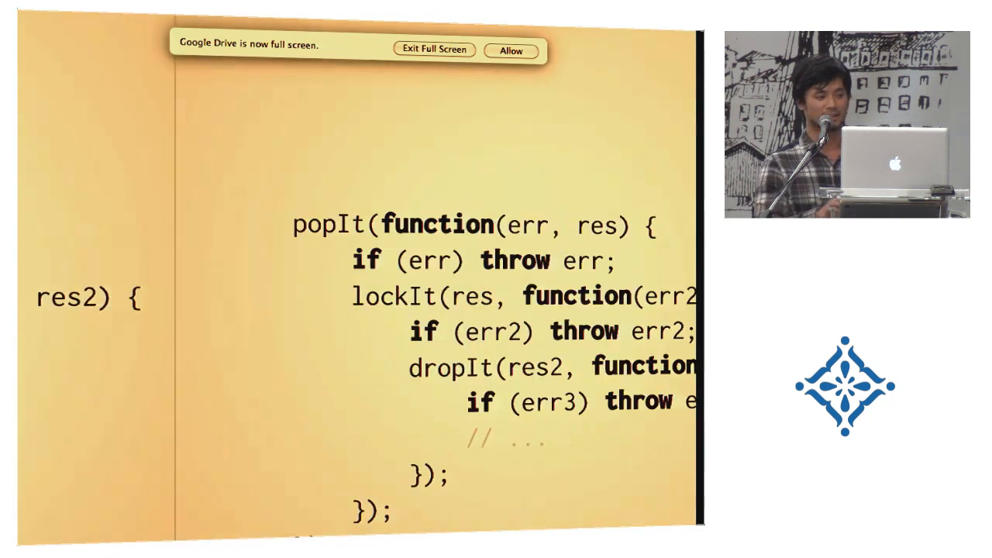
Advance to the slide flattening the callbacks into named first, second and third functions.
key("Right")
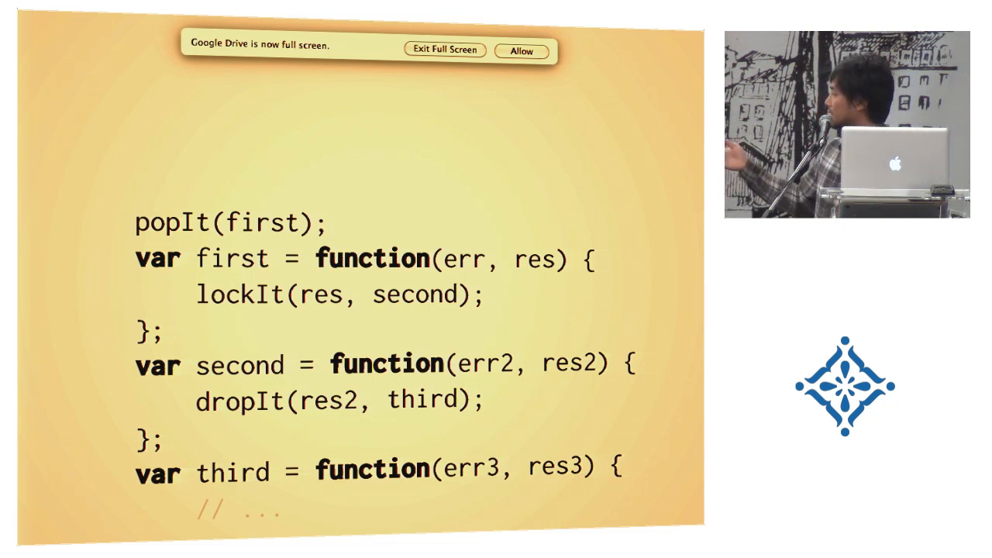
key("Right")
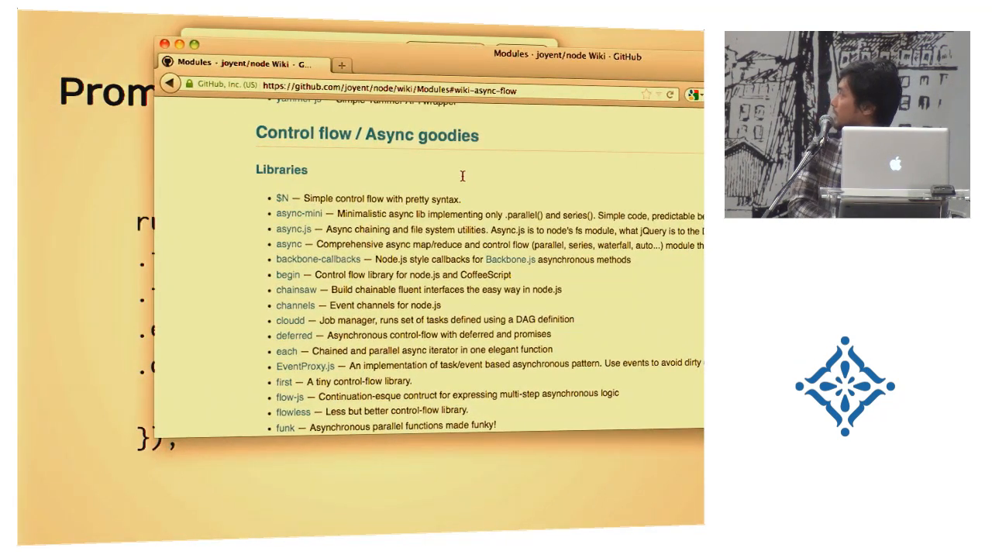
Scroll the wiki's async control-flow library list to find the $N entry.
scroll("down", 3)
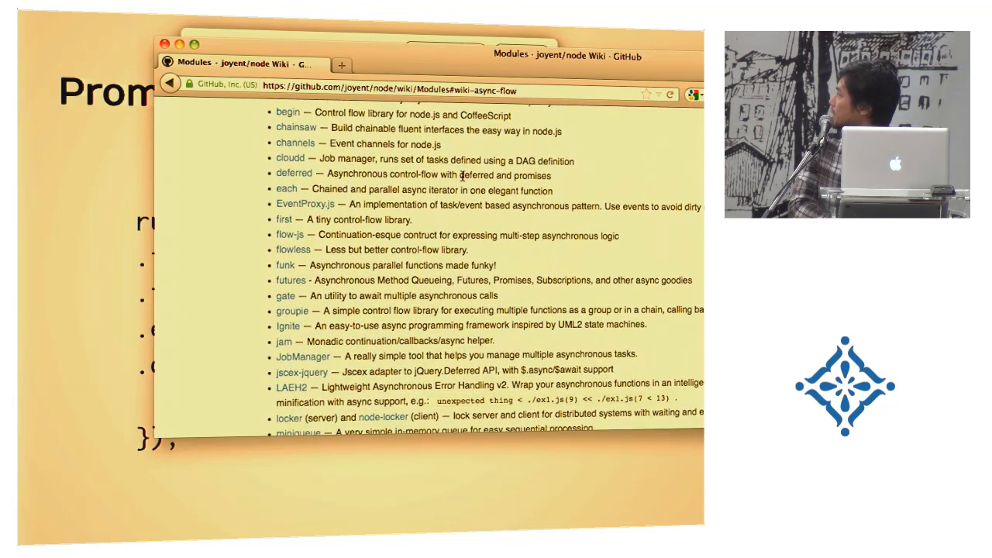
scroll("down", 3)
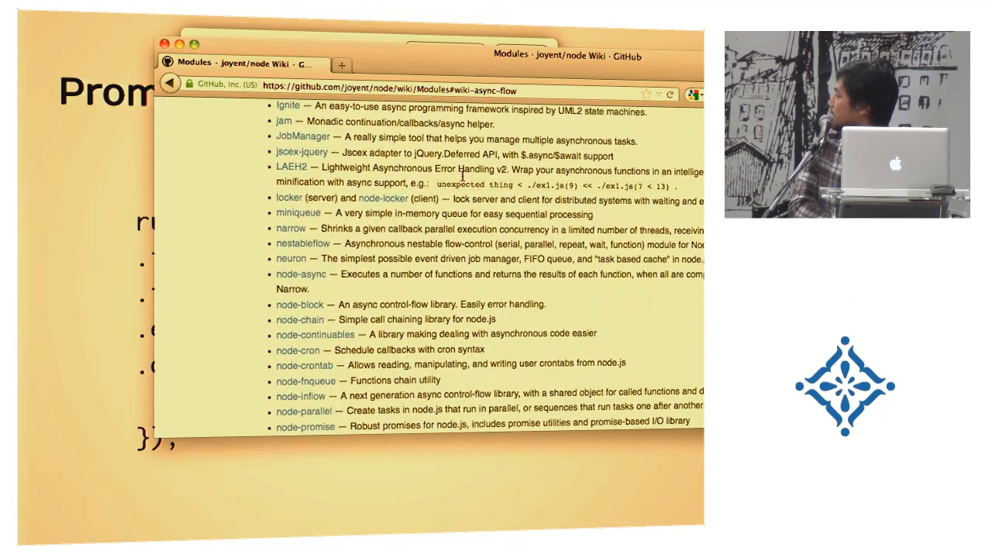
scroll("down", 3)
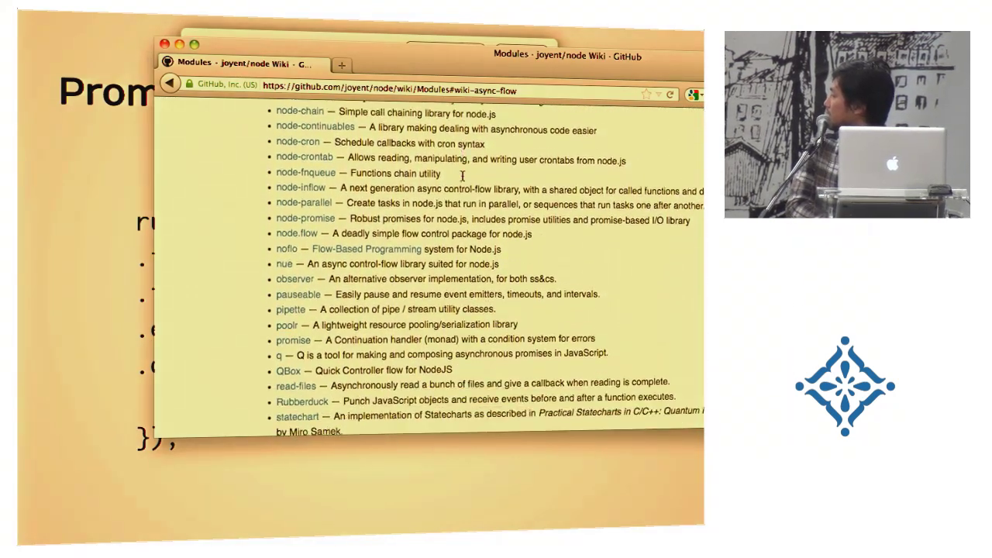
scroll("down", 3)
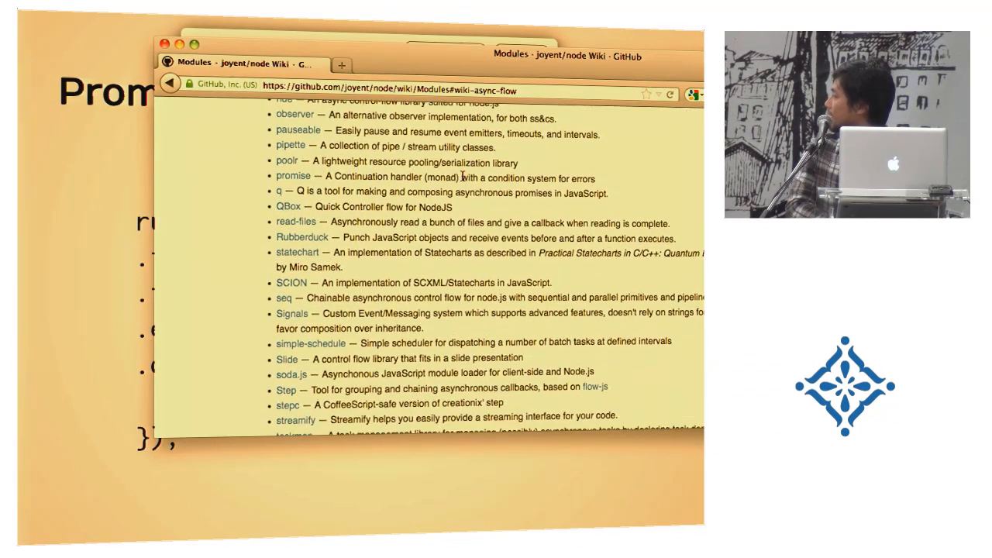
scroll("down", 3)
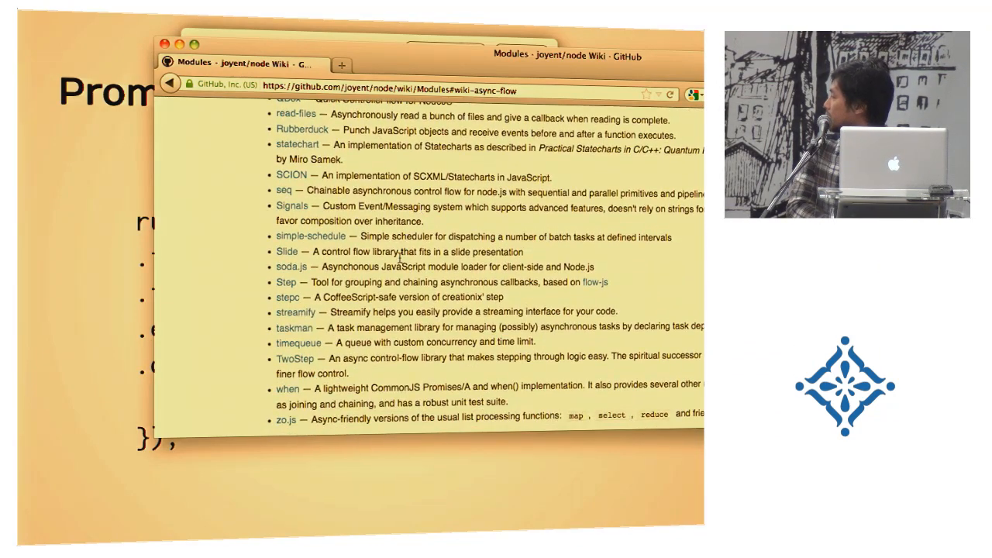
scroll("up", 3)
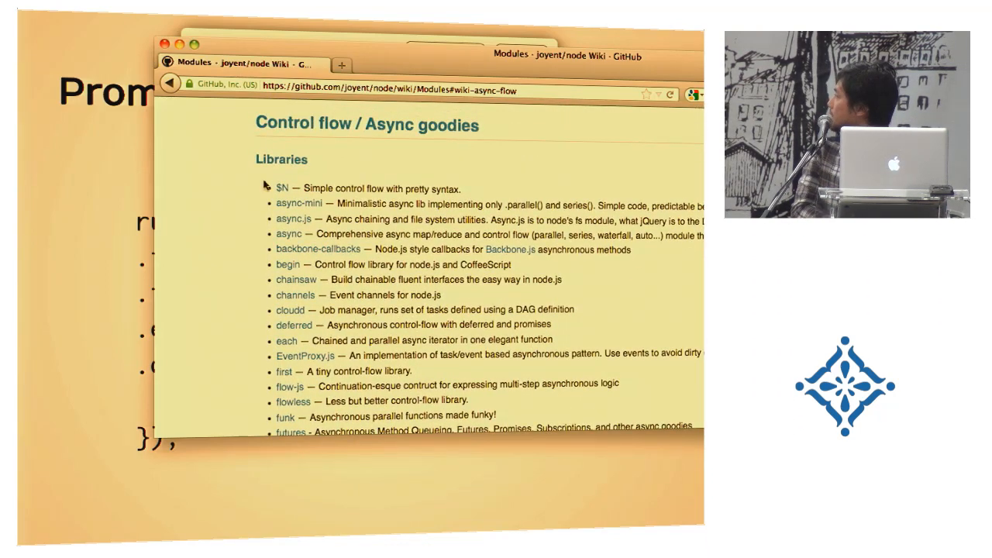
Go to the $N library page and scroll its README down to the Usage code.
left_click(279, 189)
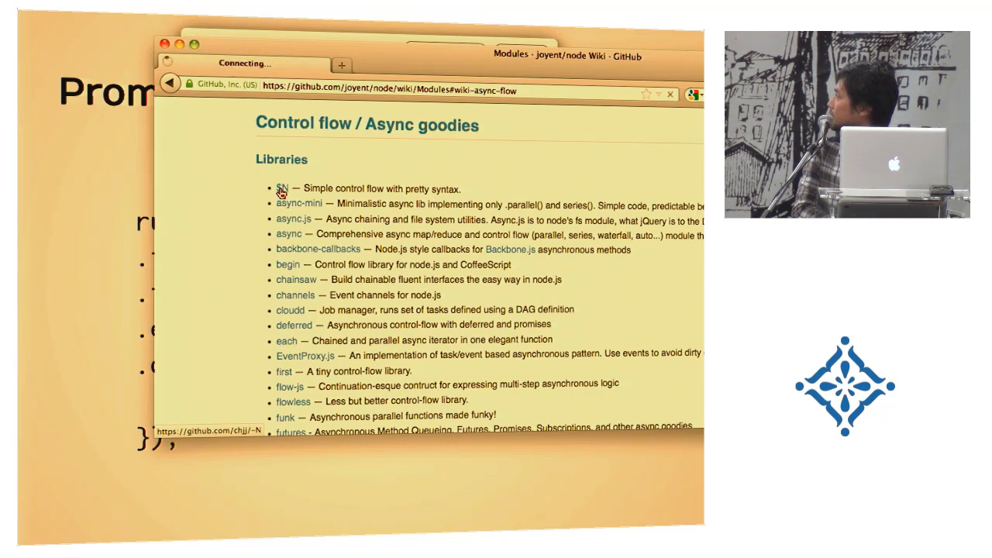
left_click(278, 189)
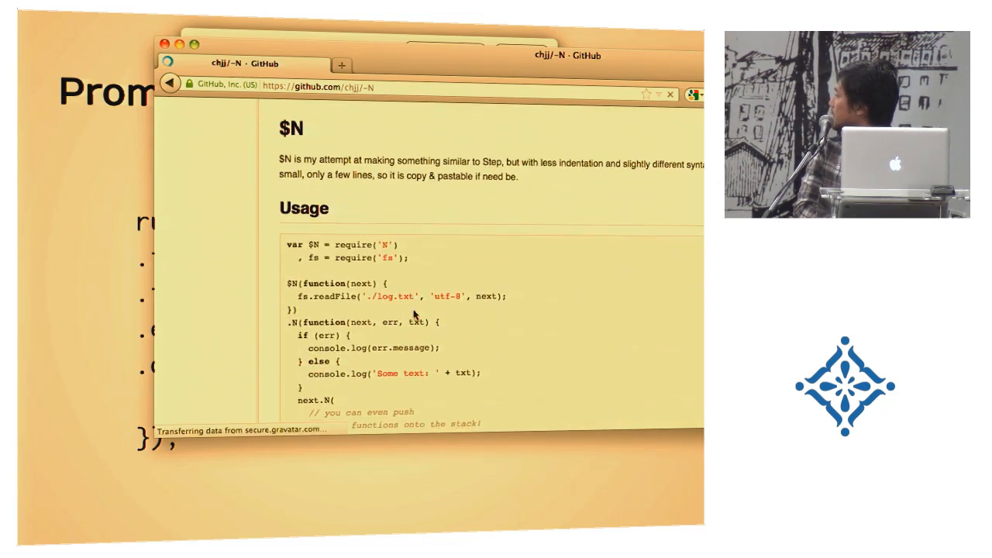
scroll("down", 3)
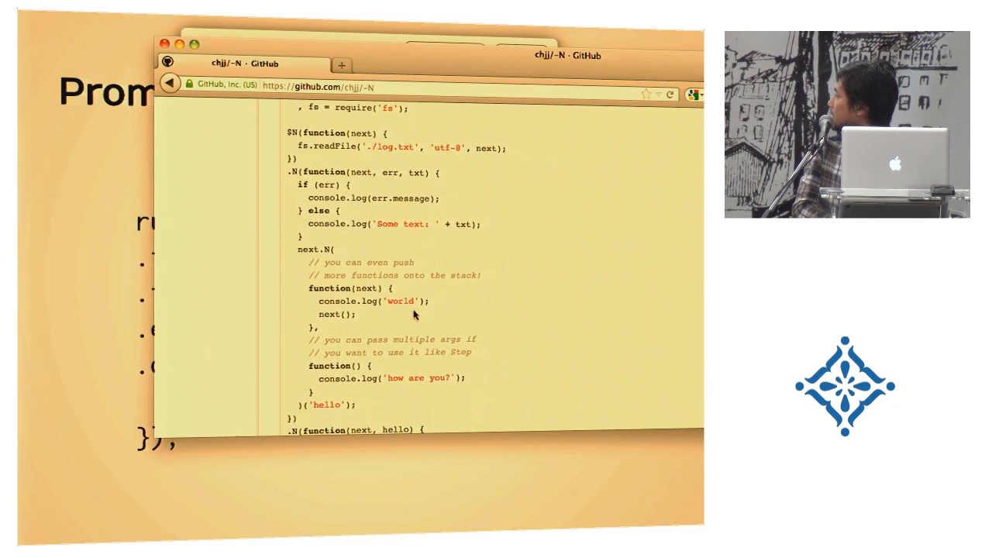
scroll("down", 3)
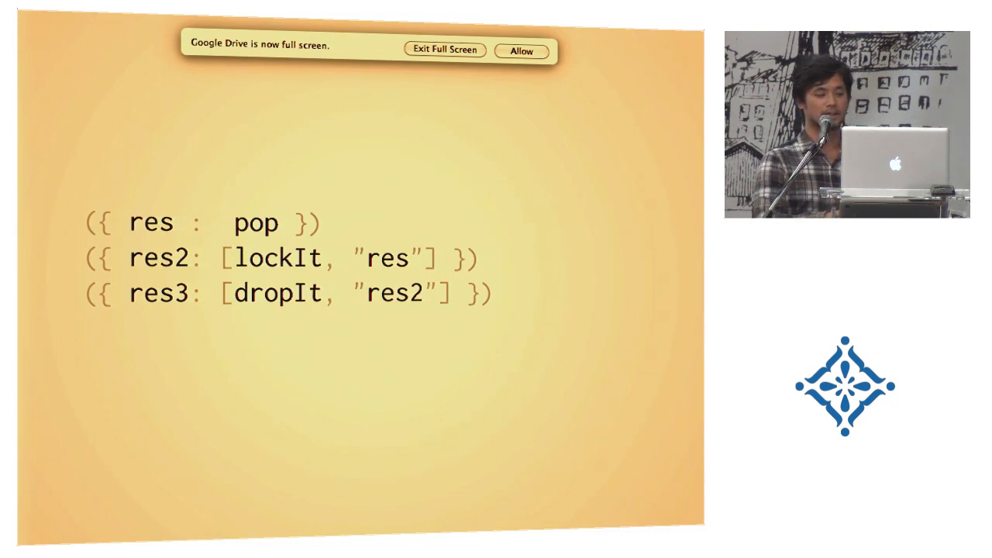
key("Right")
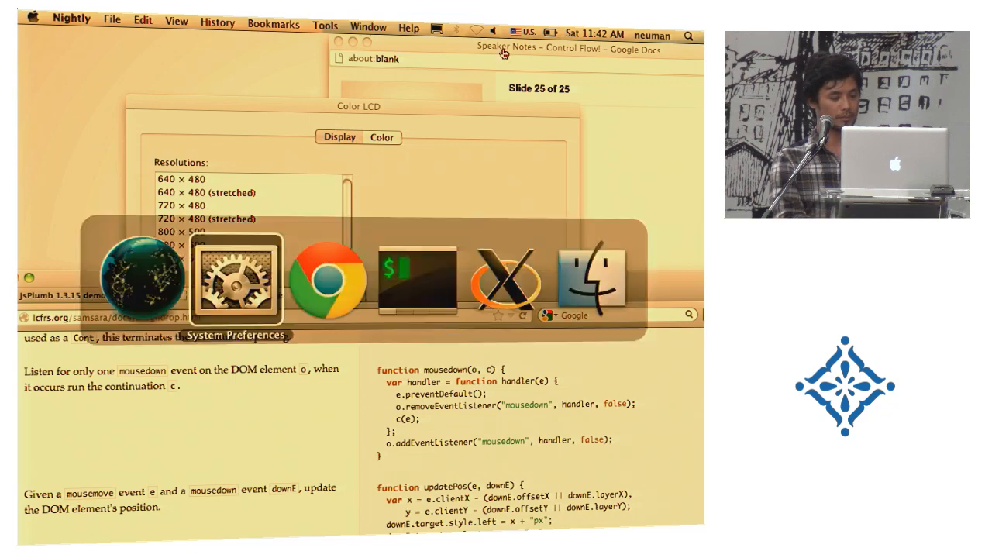
mouse_move(329, 279)
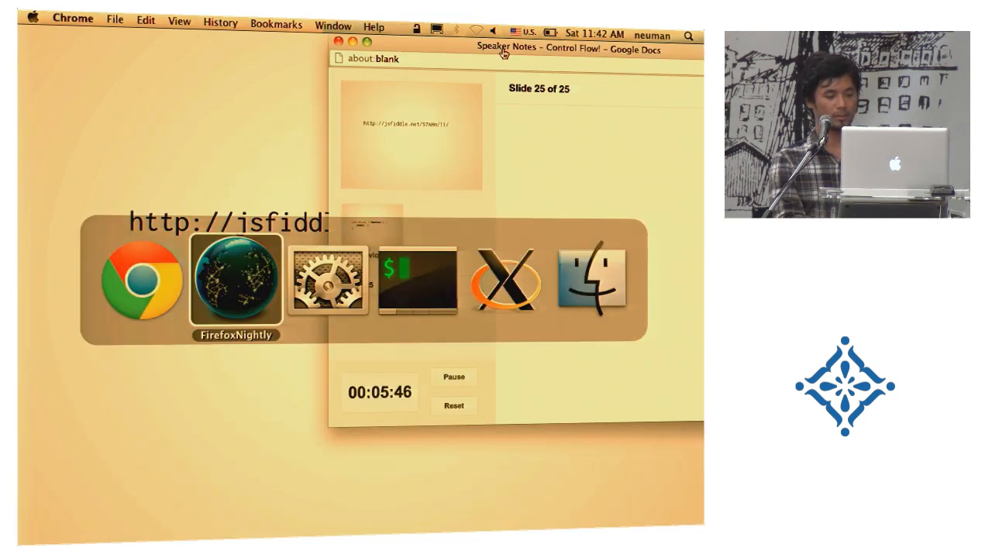
Bring the Firefox Nightly dragndrop.js documentation window to the front.
left_click(238, 279)
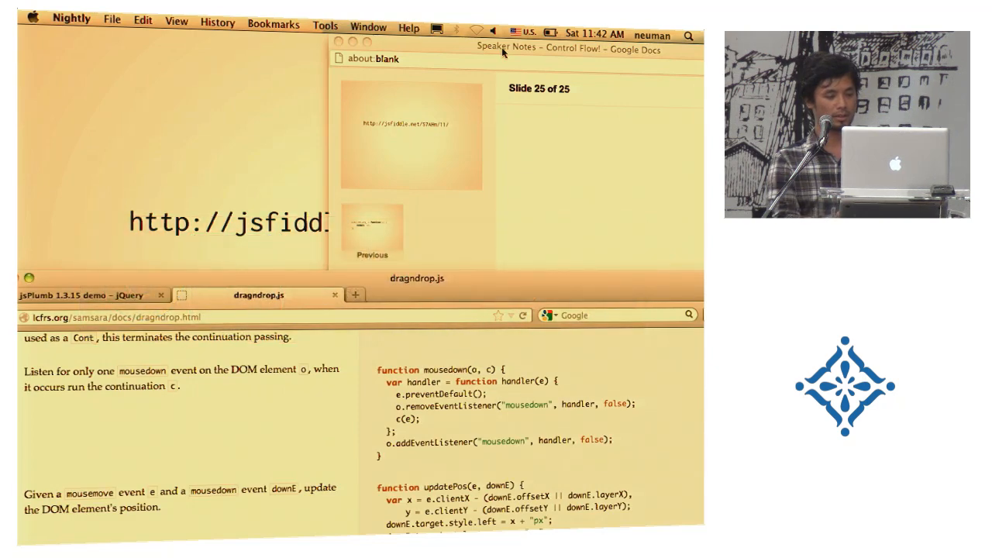
left_click(78, 291)
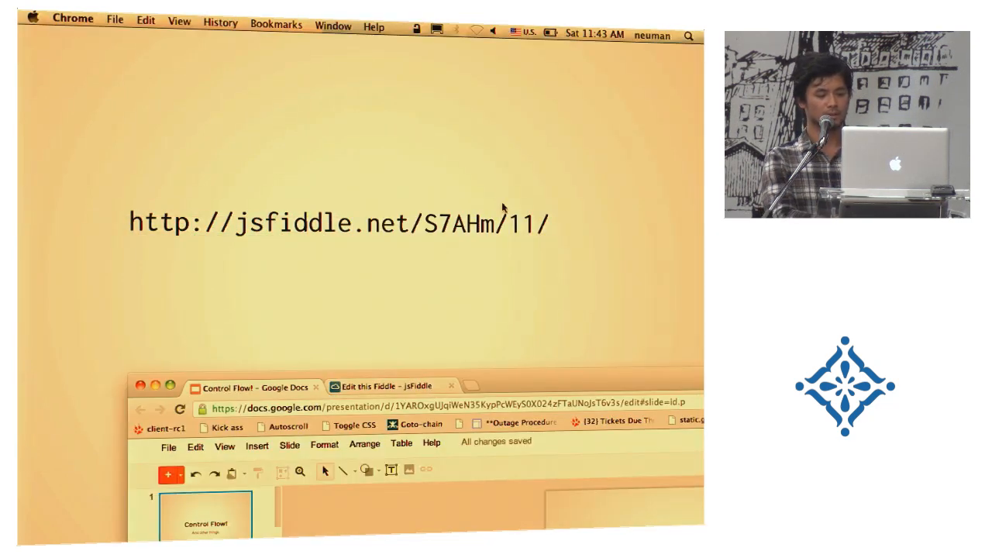
mouse_move(514, 234)
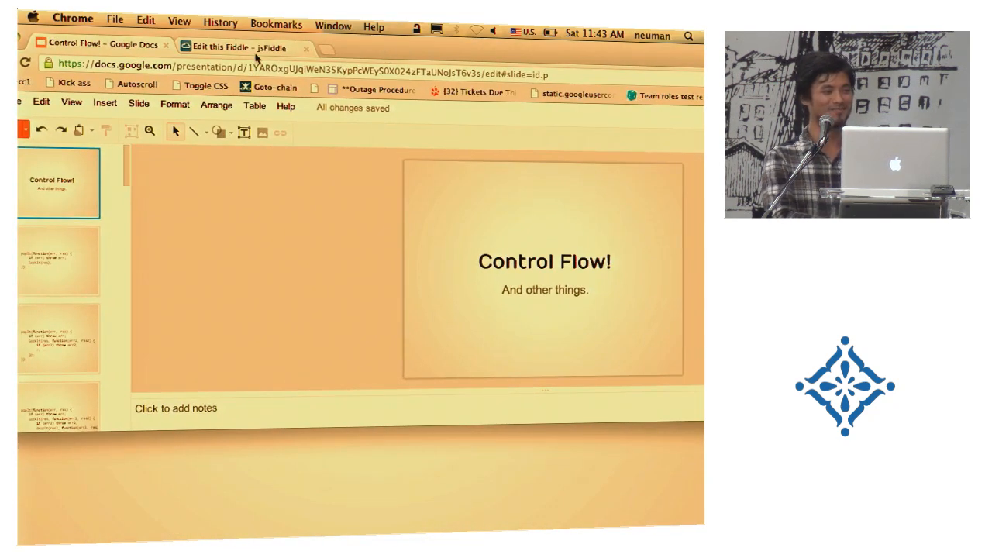
Exit the slideshow back to the Control Flow! deck's editing view.
left_click(241, 45)
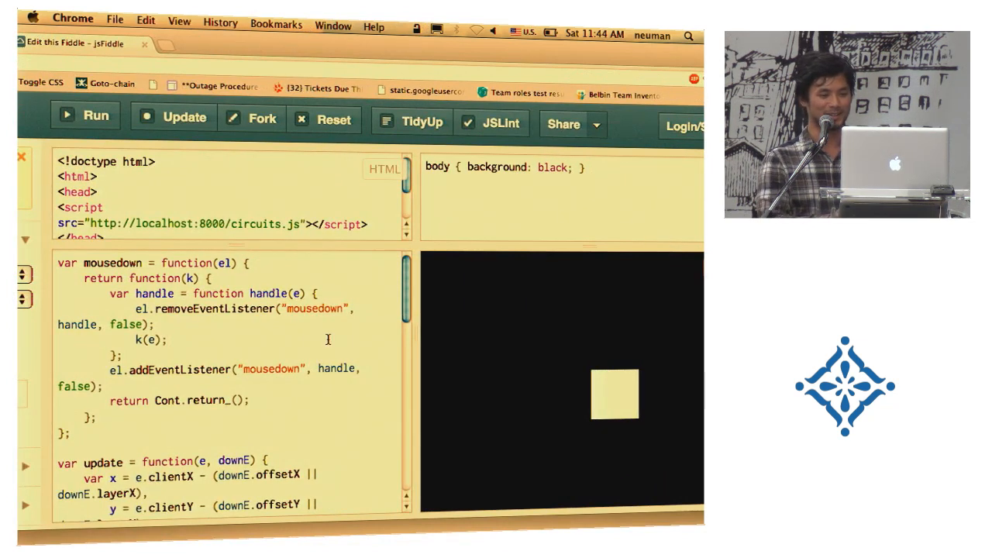
Scroll the jsFiddle JavaScript panel down to the div creation and dragdrop(el) call.
scroll("down", 3)
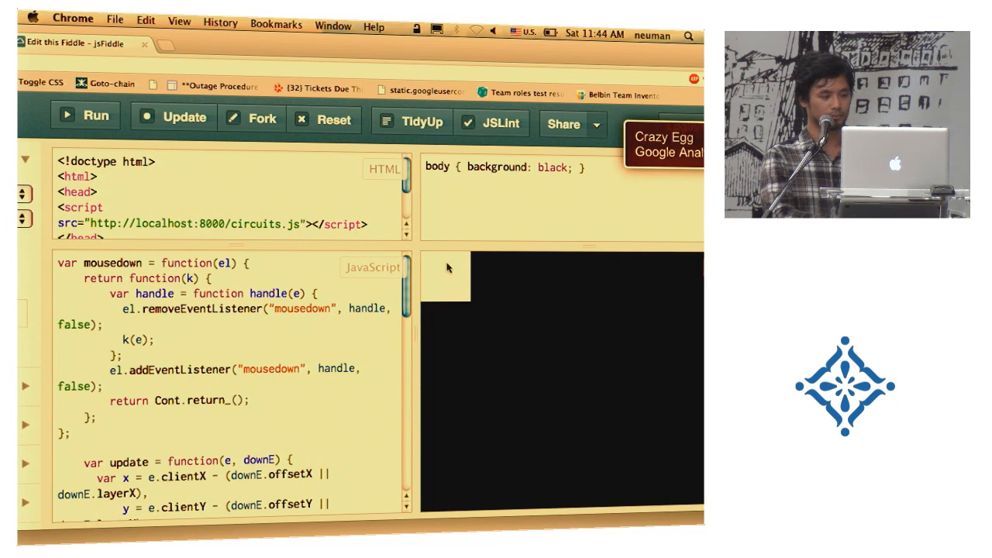
mouse_move(133, 111)
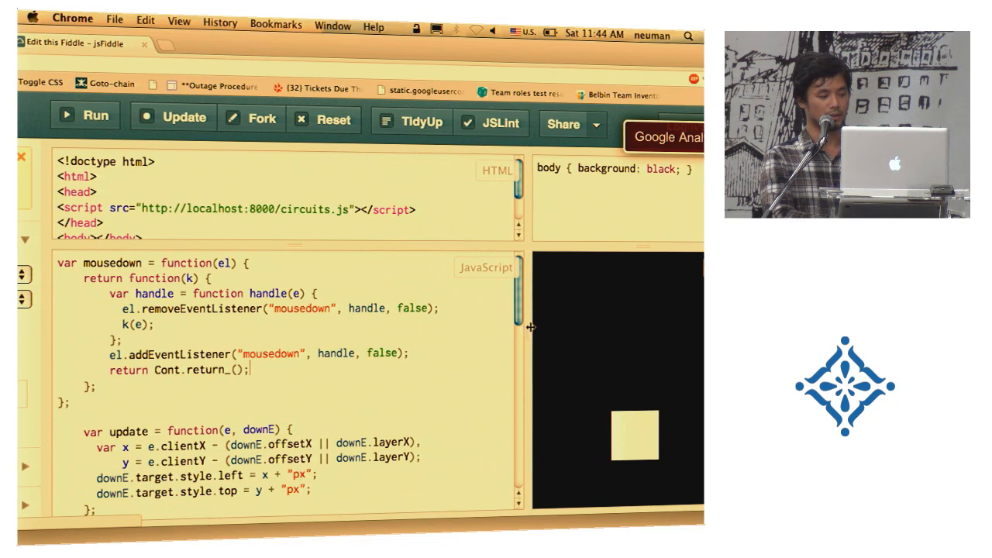
scroll("down", 3)
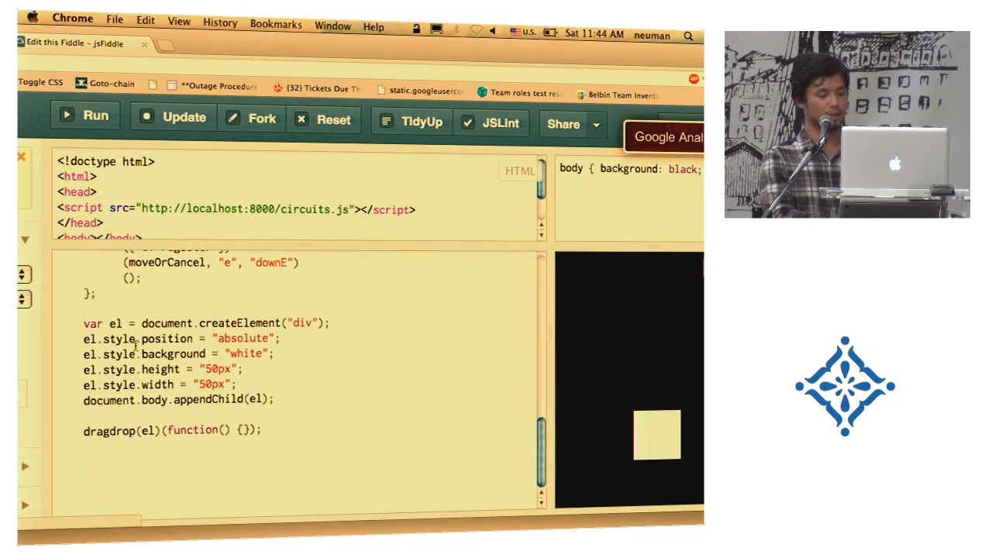
Move the white square across the black result area to show dragging works.
left_click_drag(81, 324, 192, 385)
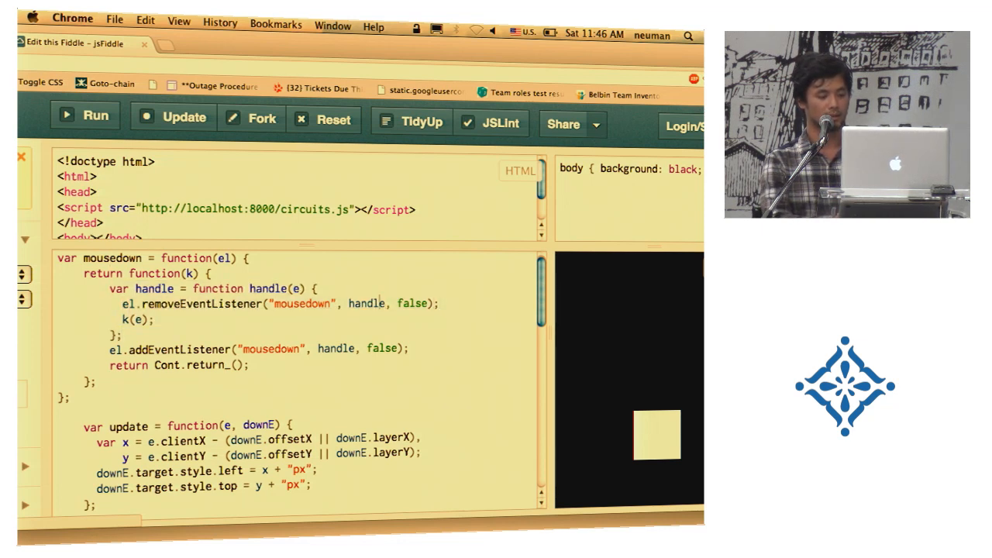
Scroll the JavaScript panel to the register and moveOrCancel handlers.
double_click(366, 302)
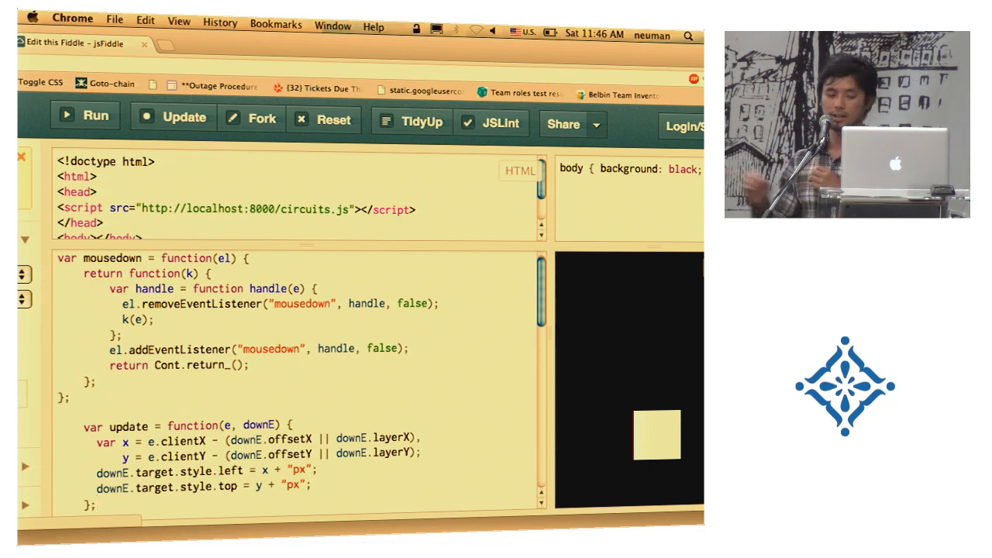
scroll("down", 3)
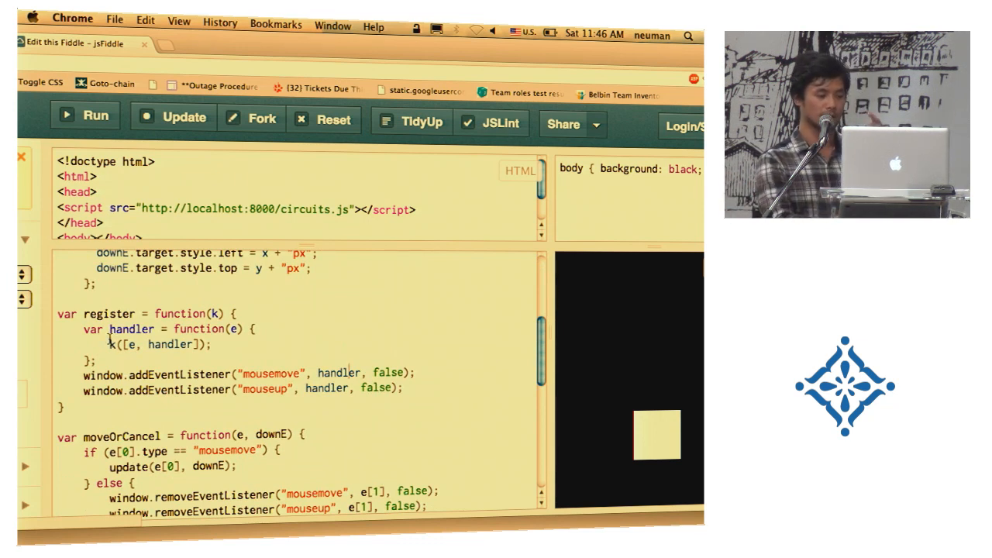
right_click(133, 350)
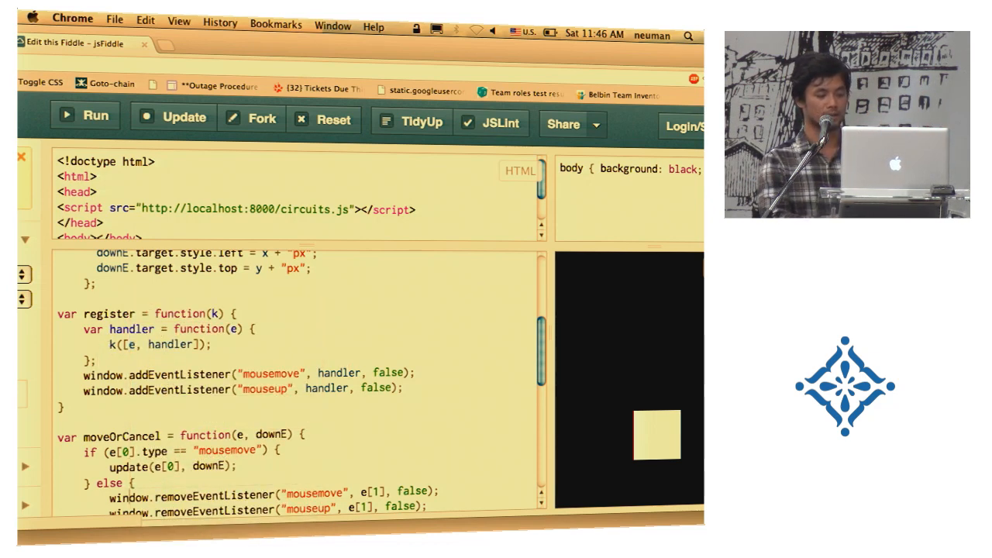
scroll("down", 3)
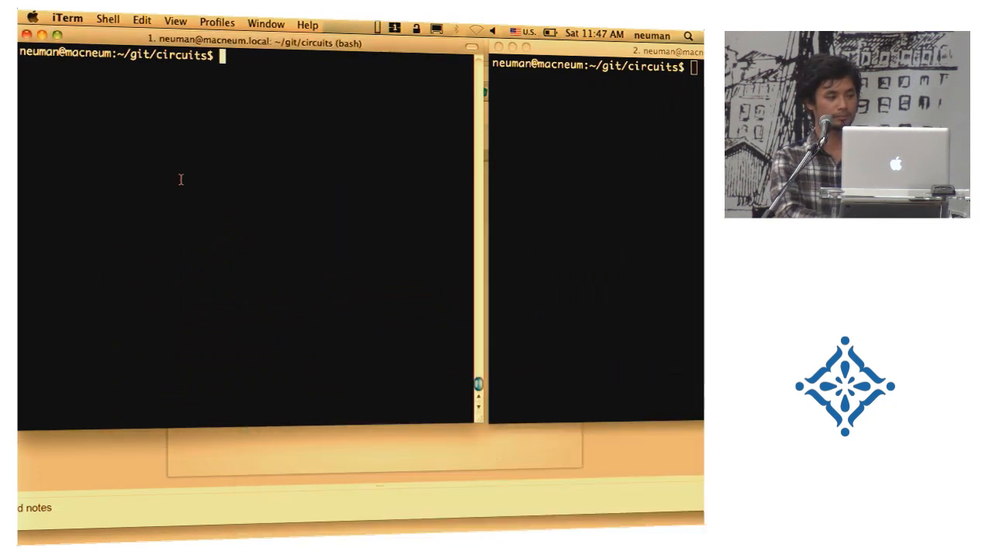
Open parse.js in Vim and scroll to the parseArg function, marking and unmarking it.
type("vim parse")
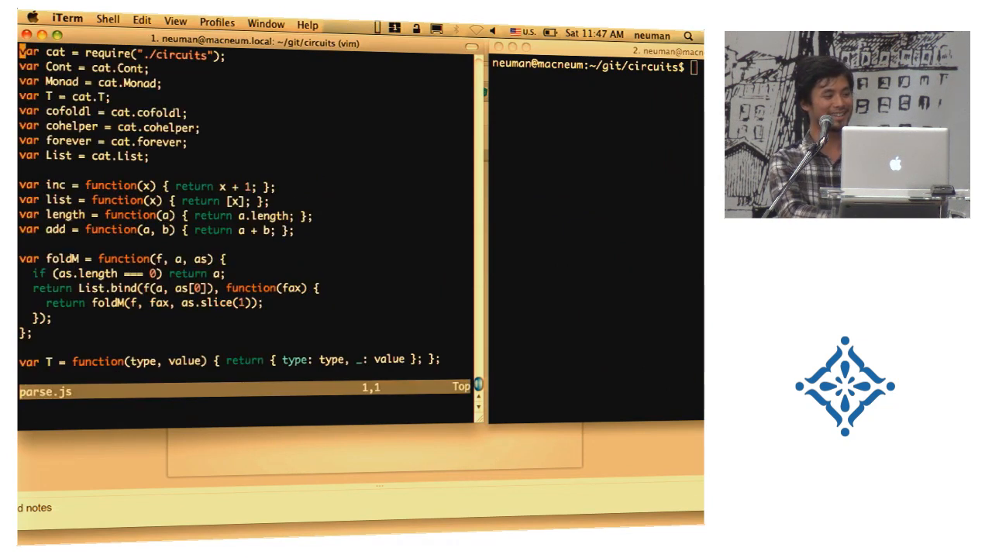
scroll("down", 3)
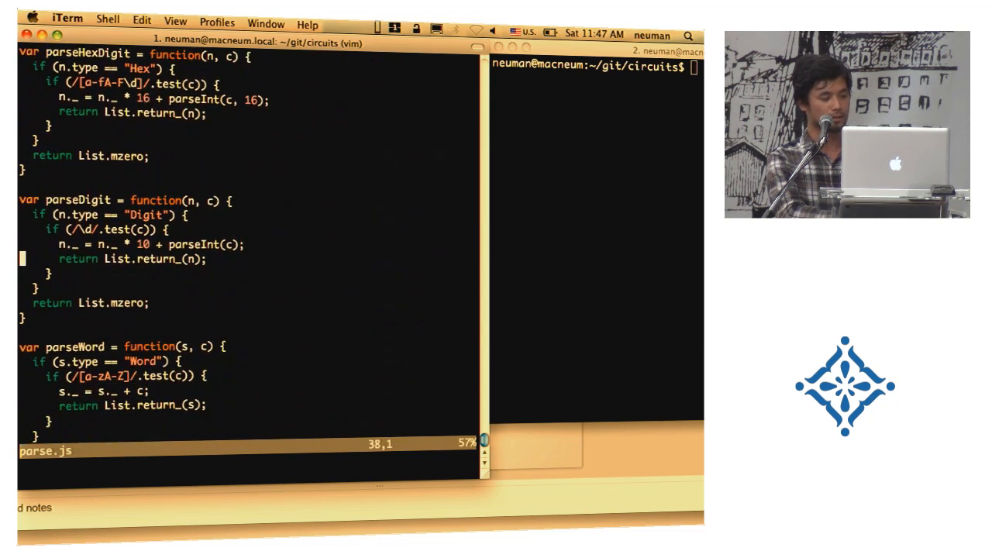
scroll("down", 3)
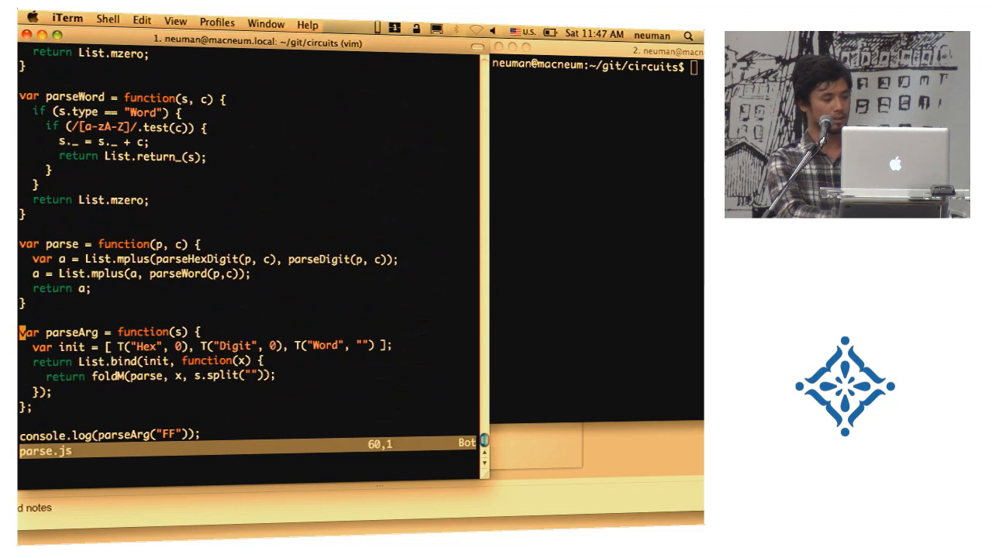
key("V")
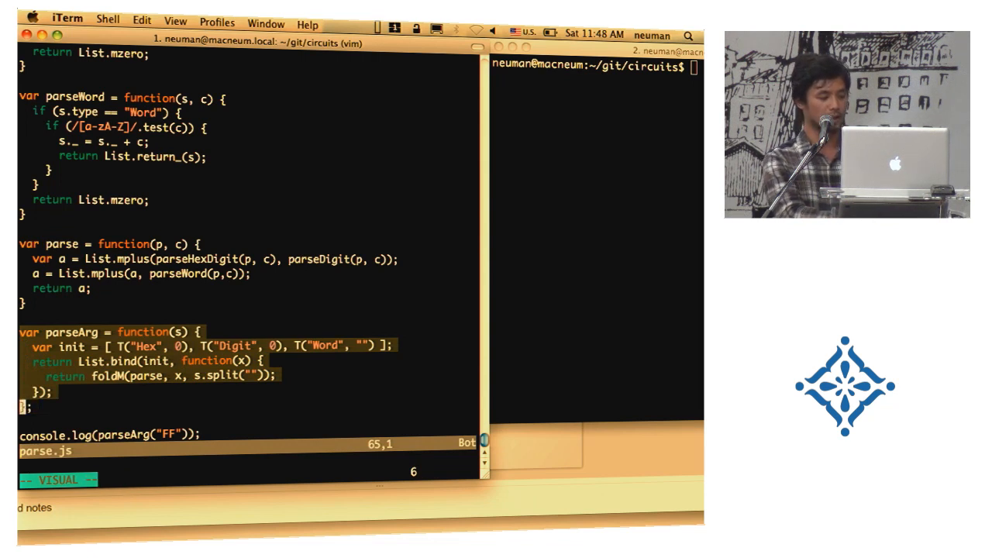
key("Escape")
type("FF")
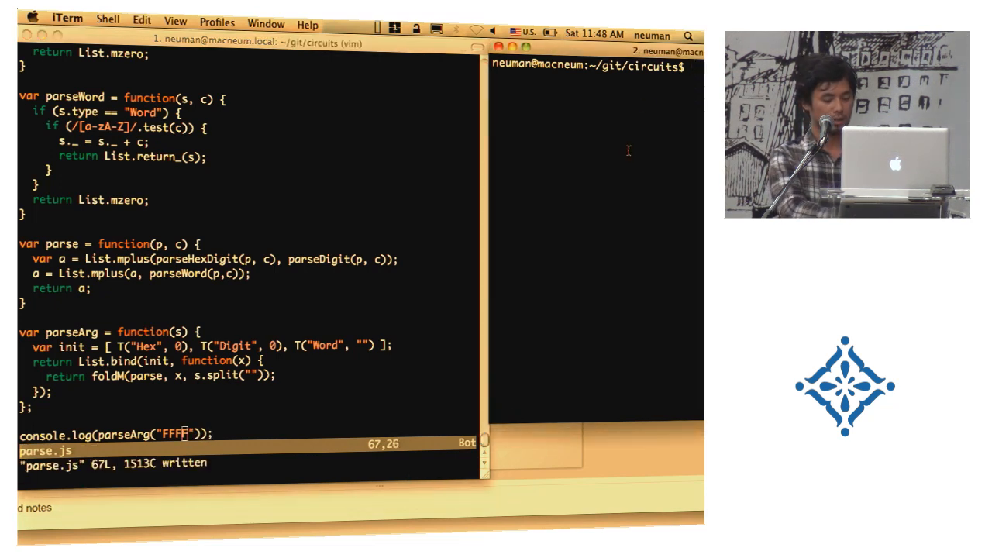
Run node parse.js so FFFF parses as Hex 65535 and Word 'FFFF'.
type("node parse.js")
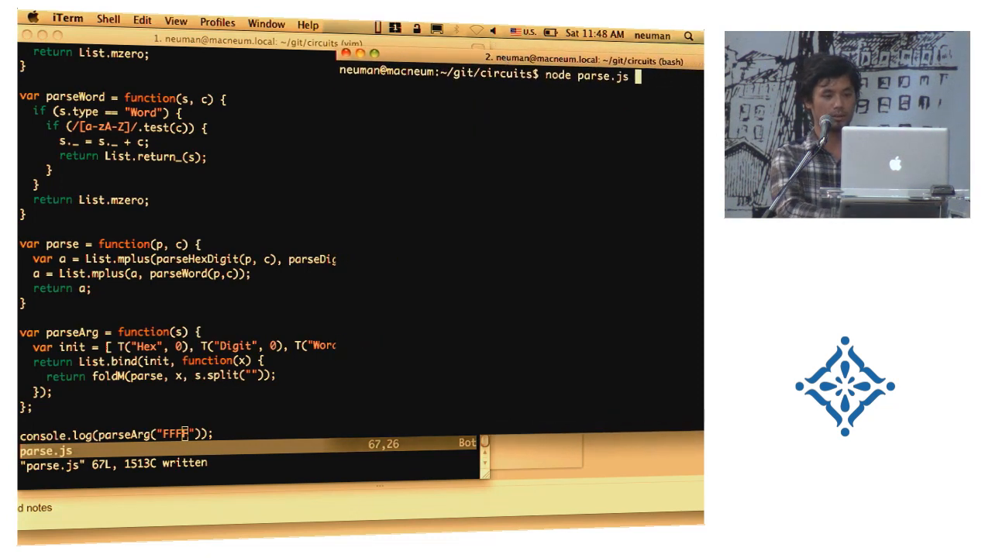
key("Return")
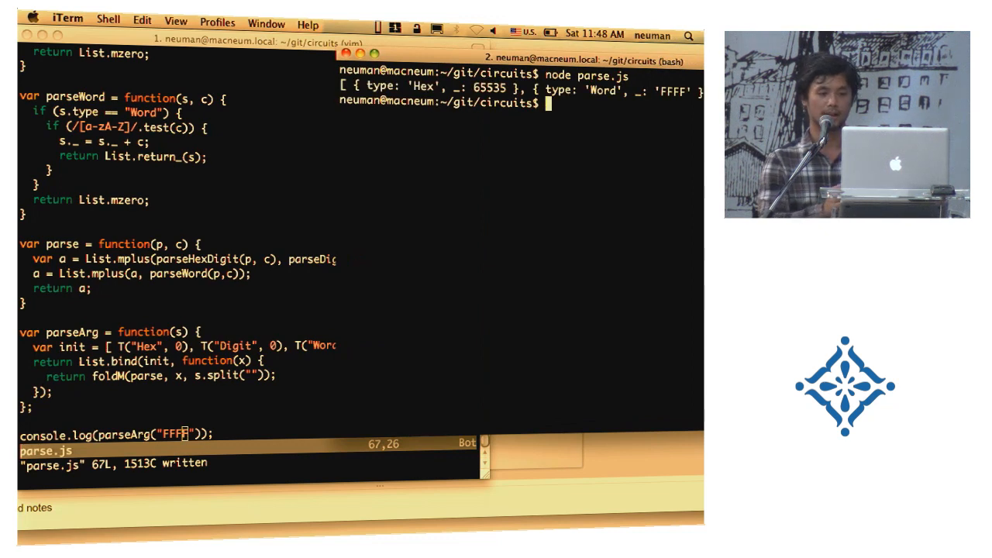